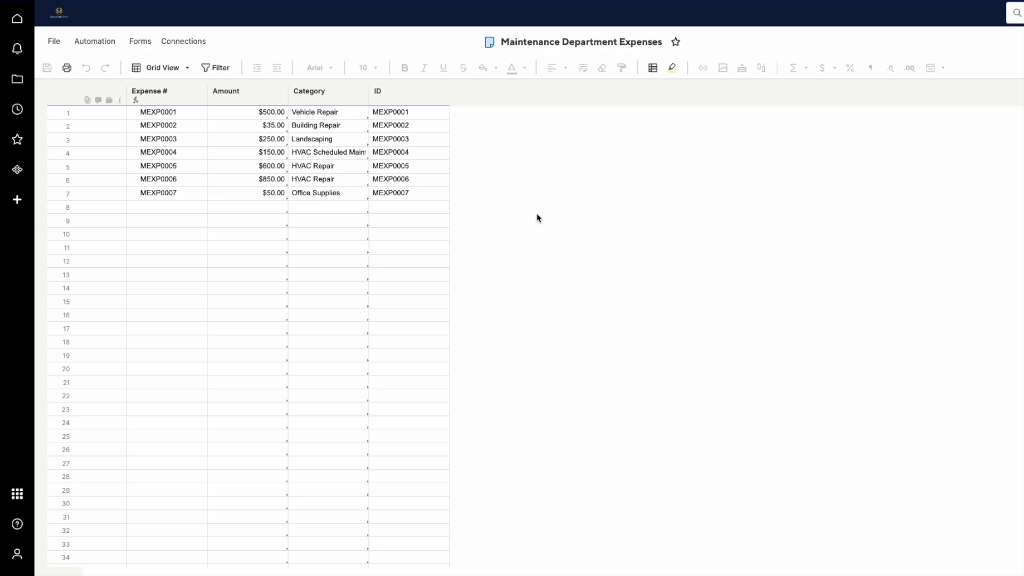
{"action": "mouse_move", "coordinate": [556, 210]}
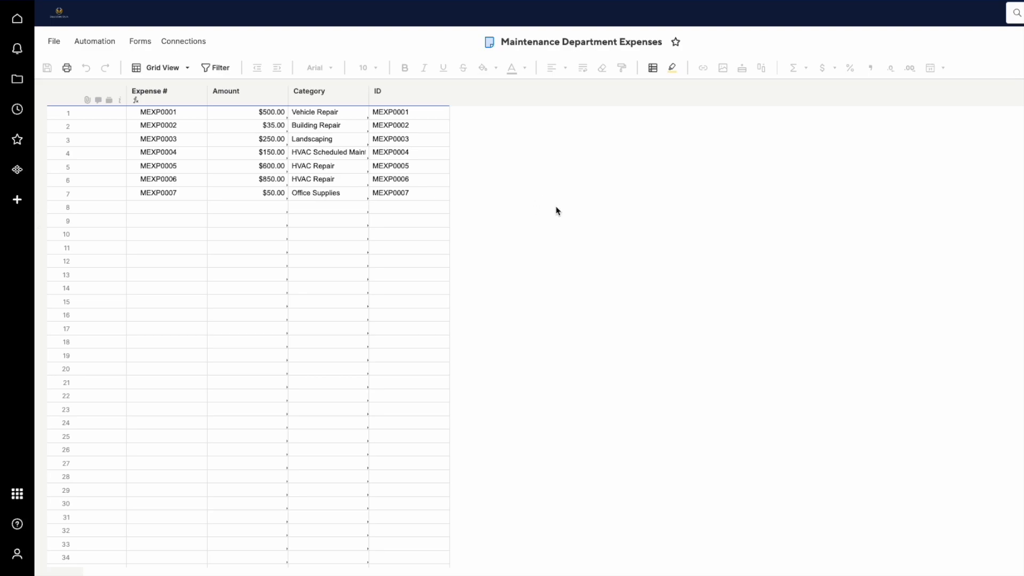
{"action": "mouse_move", "coordinate": [516, 183]}
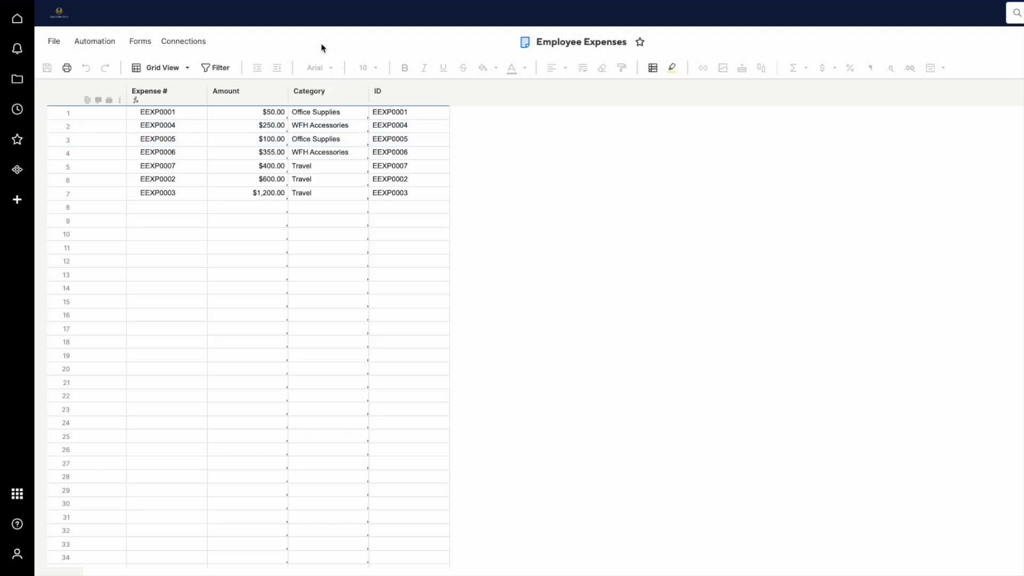
{"action": "mouse_move", "coordinate": [321, 48]}
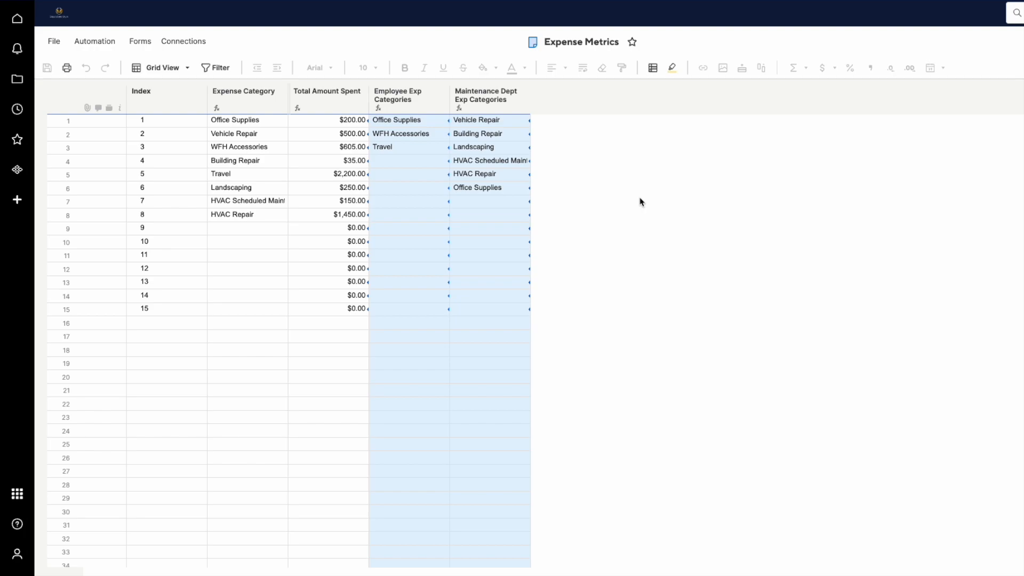
{"action": "mouse_move", "coordinate": [625, 200]}
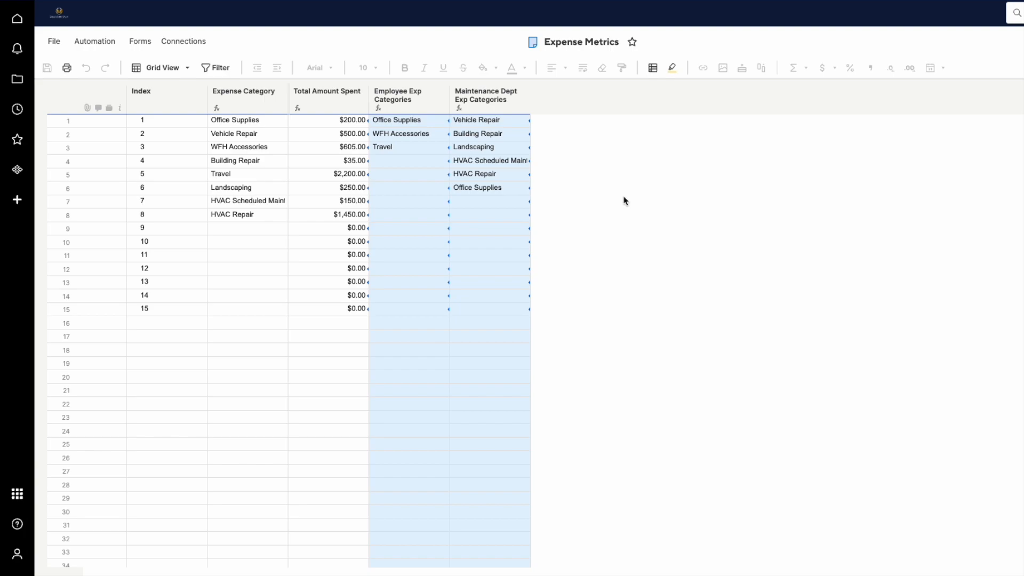
{"action": "mouse_move", "coordinate": [641, 262]}
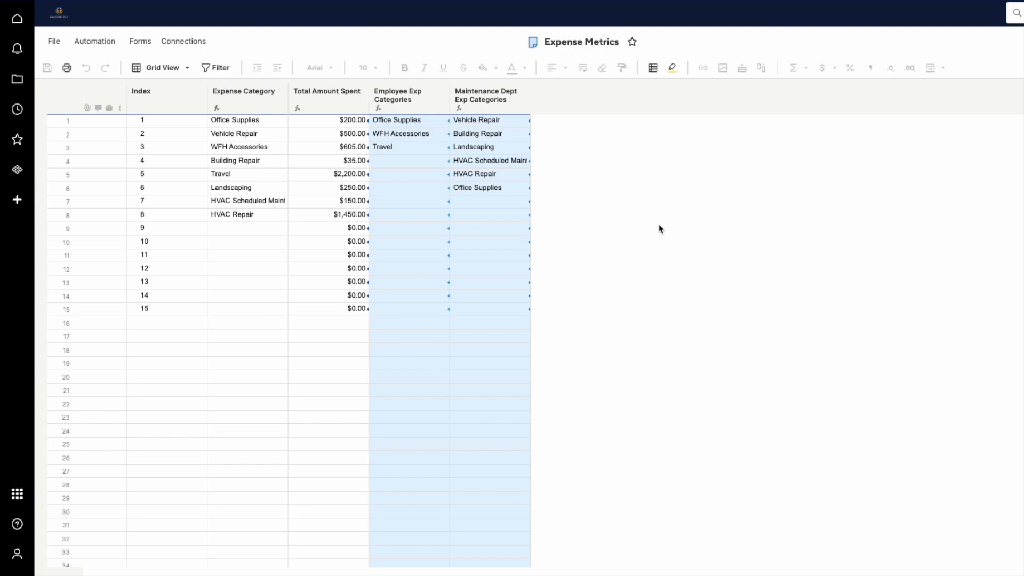
{"action": "mouse_move", "coordinate": [604, 154]}
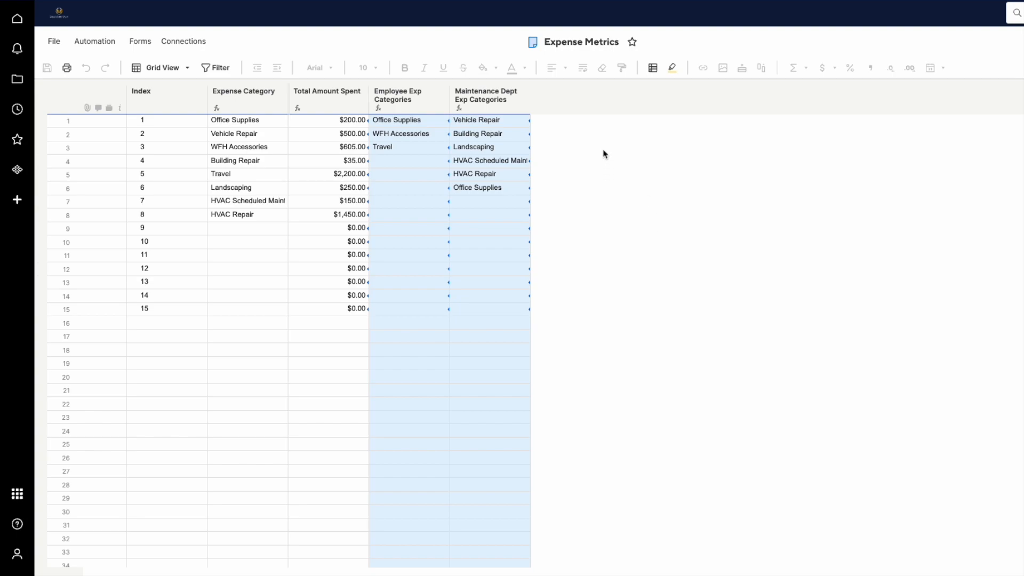
{"action": "left_click", "coordinate": [407, 99]}
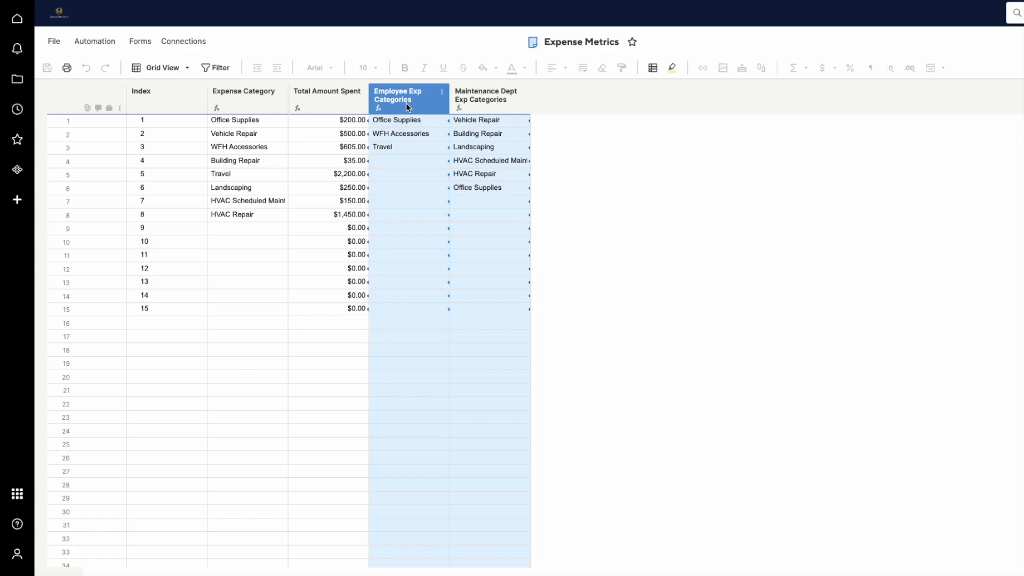
{"action": "left_click", "coordinate": [398, 120]}
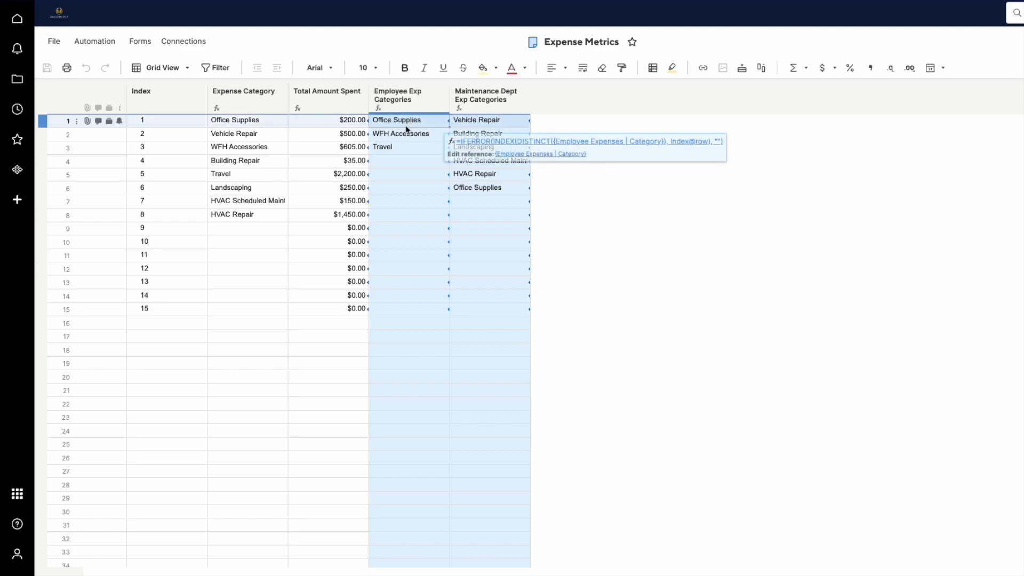
{"action": "right_click", "coordinate": [396, 120]}
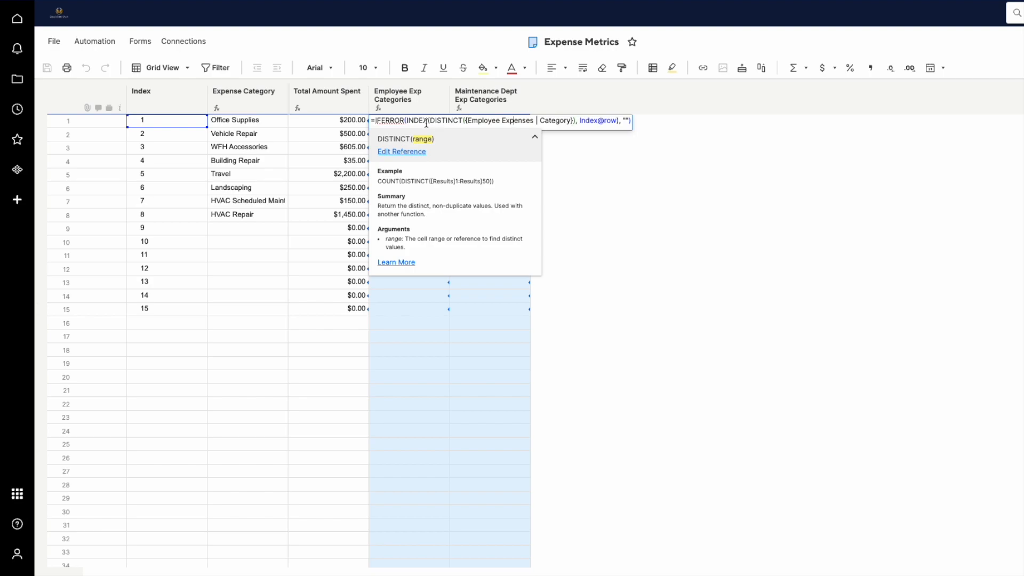
{"action": "mouse_move", "coordinate": [597, 123]}
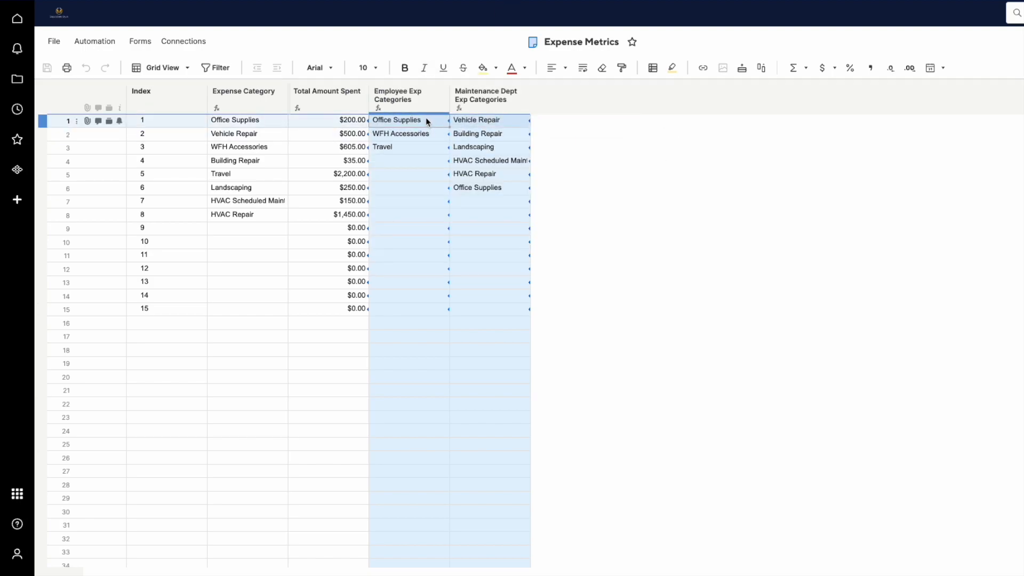
{"action": "mouse_move", "coordinate": [411, 123]}
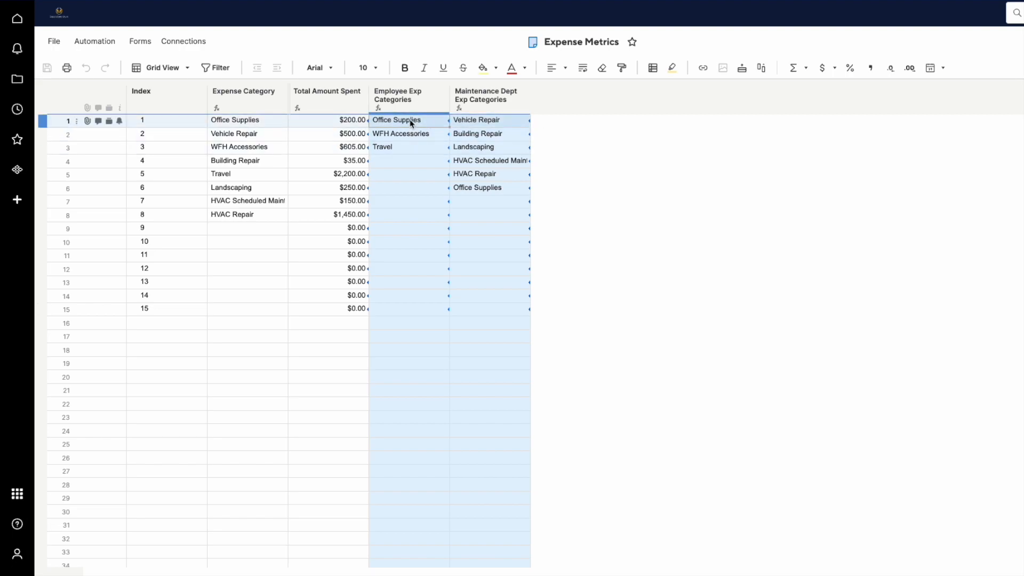
{"action": "left_click", "coordinate": [428, 134]}
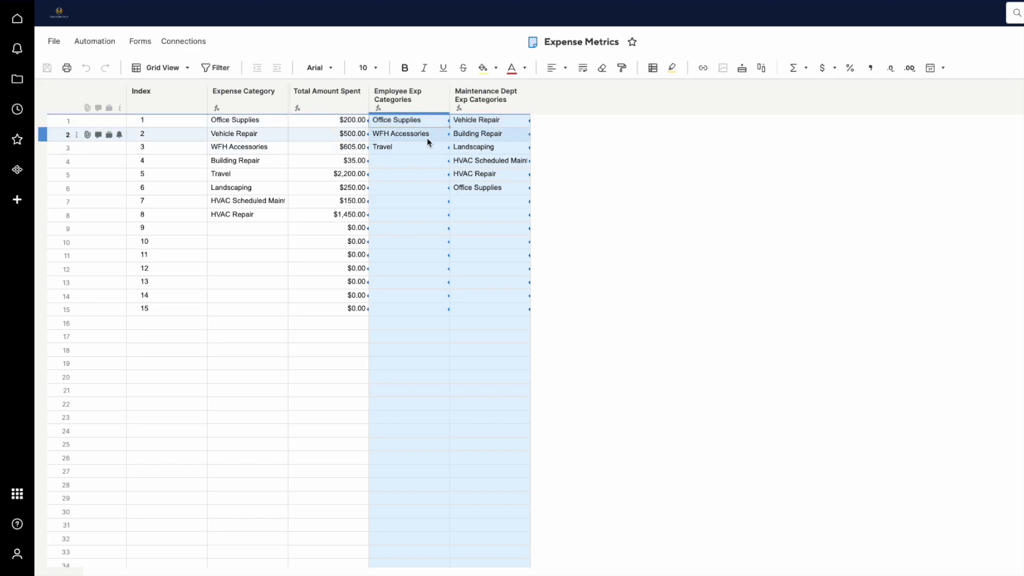
{"action": "left_click", "coordinate": [477, 119]}
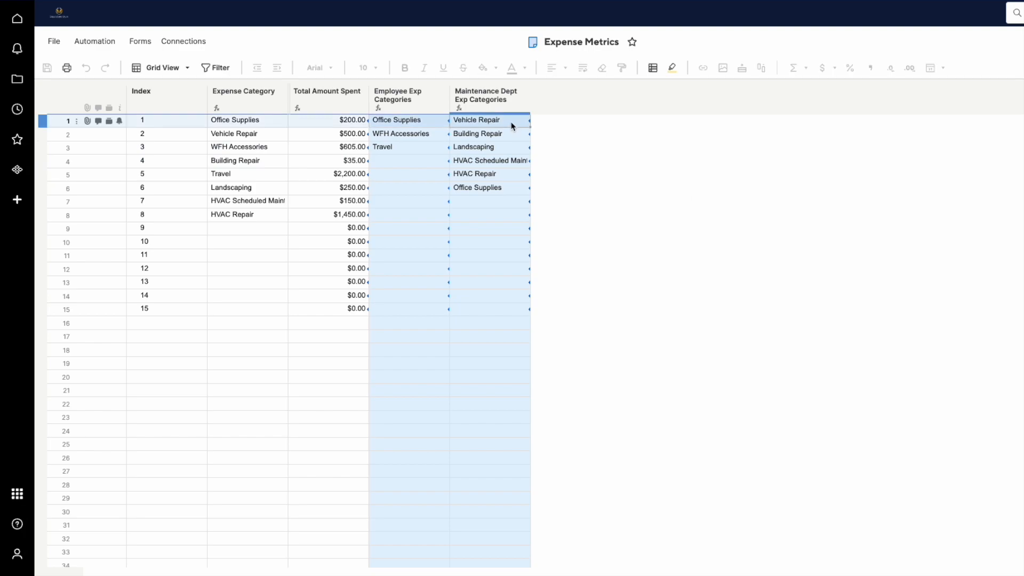
{"action": "left_click", "coordinate": [476, 119]}
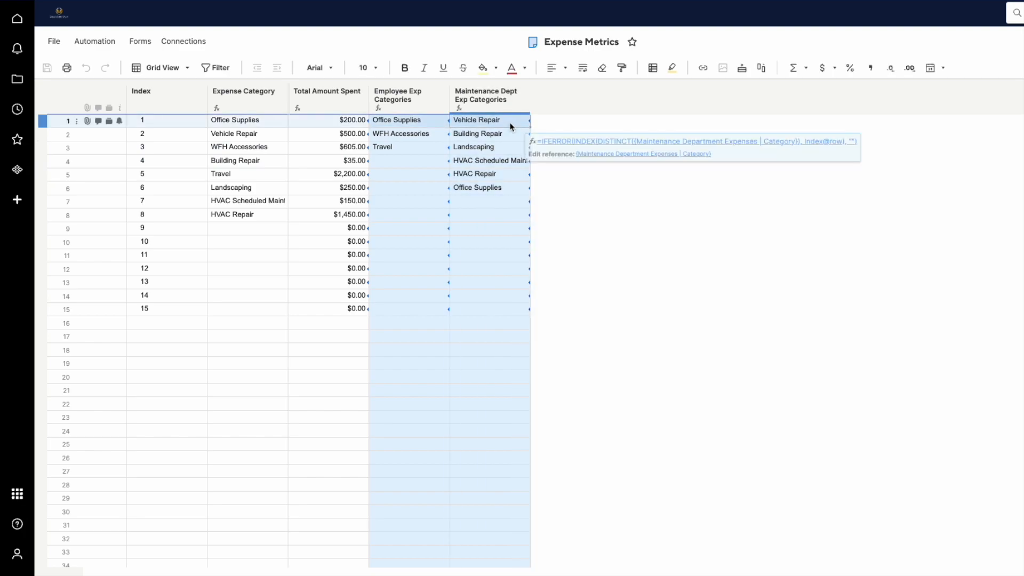
{"action": "right_click", "coordinate": [476, 119]}
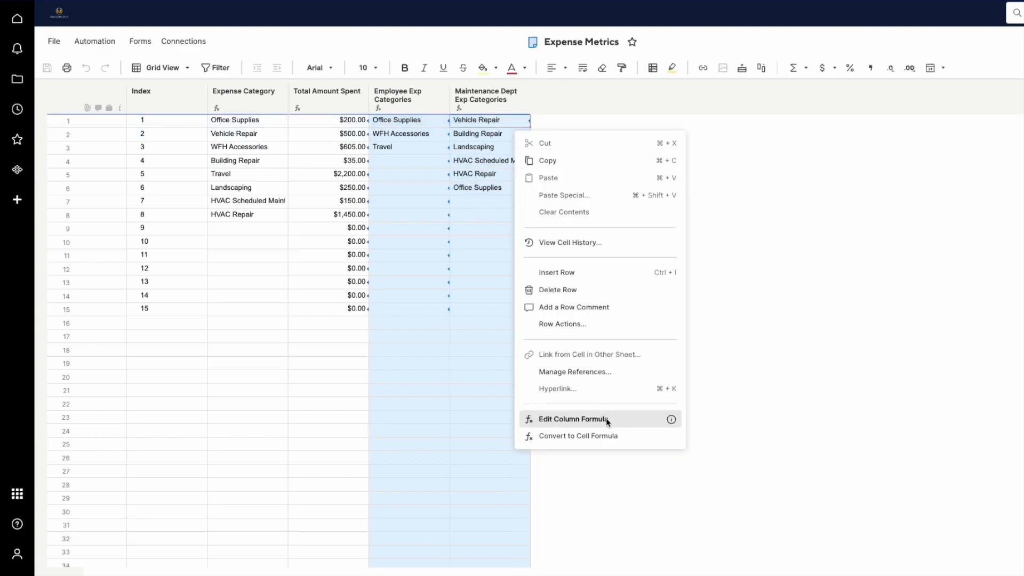
{"action": "left_click", "coordinate": [573, 419]}
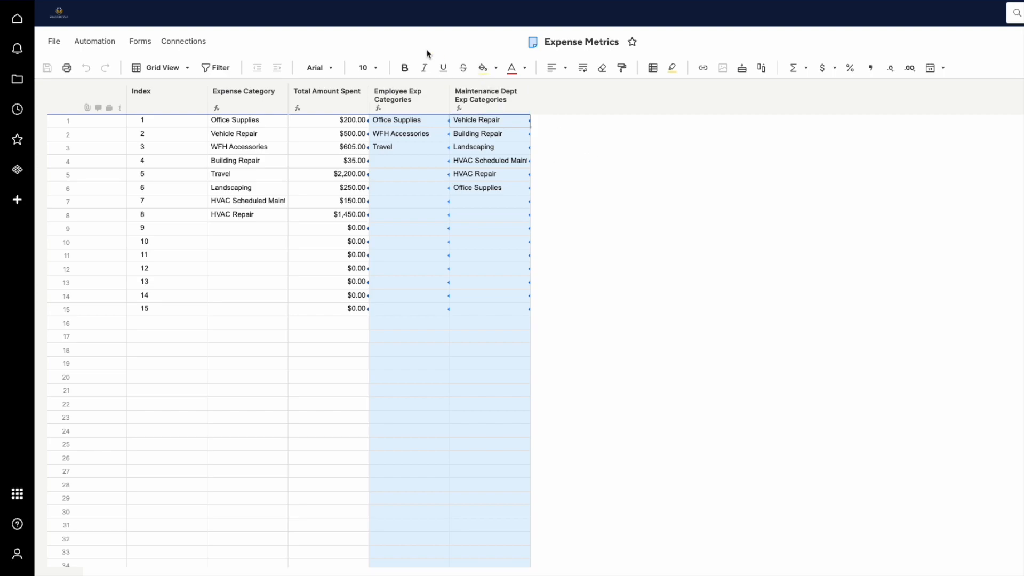
{"action": "left_click", "coordinate": [243, 95]}
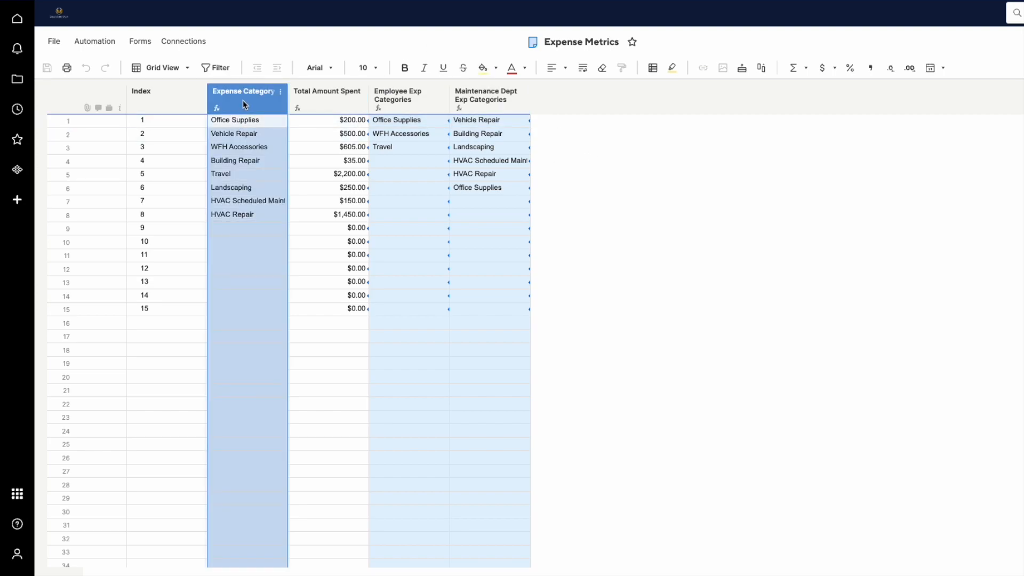
{"action": "mouse_move", "coordinate": [275, 105]}
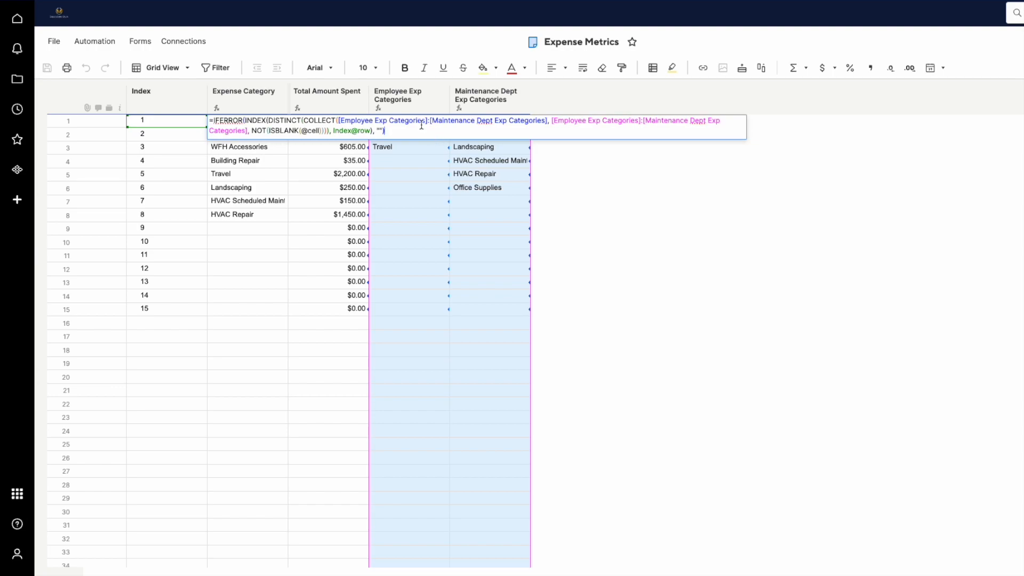
{"action": "left_click", "coordinate": [408, 95]}
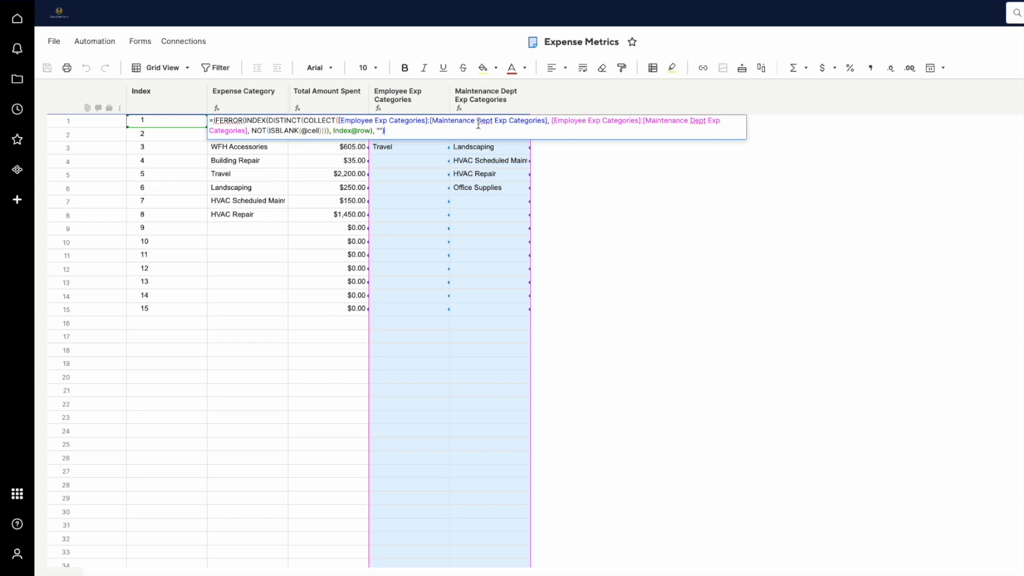
{"action": "mouse_move", "coordinate": [768, 99]}
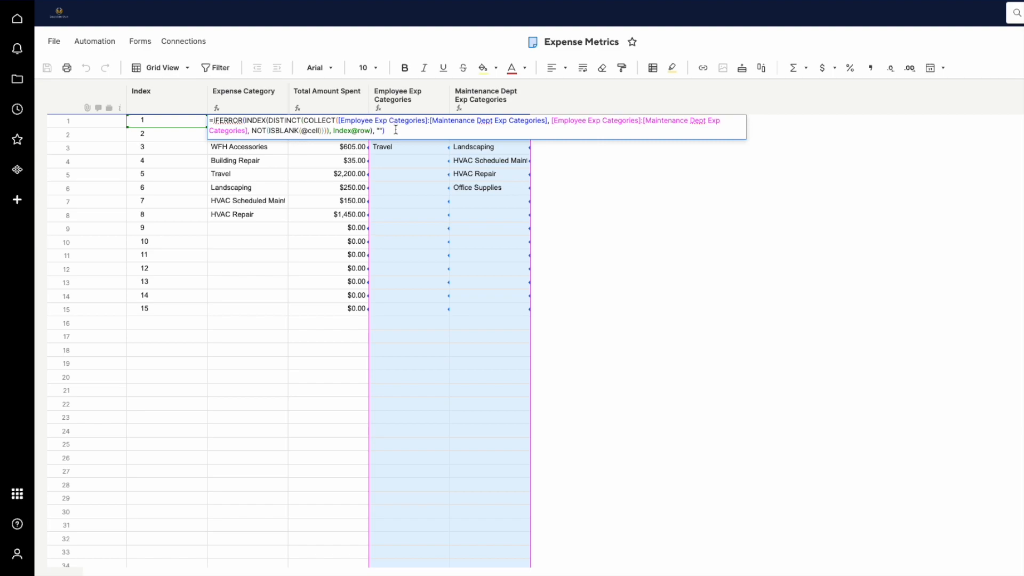
{"action": "left_click", "coordinate": [486, 99]}
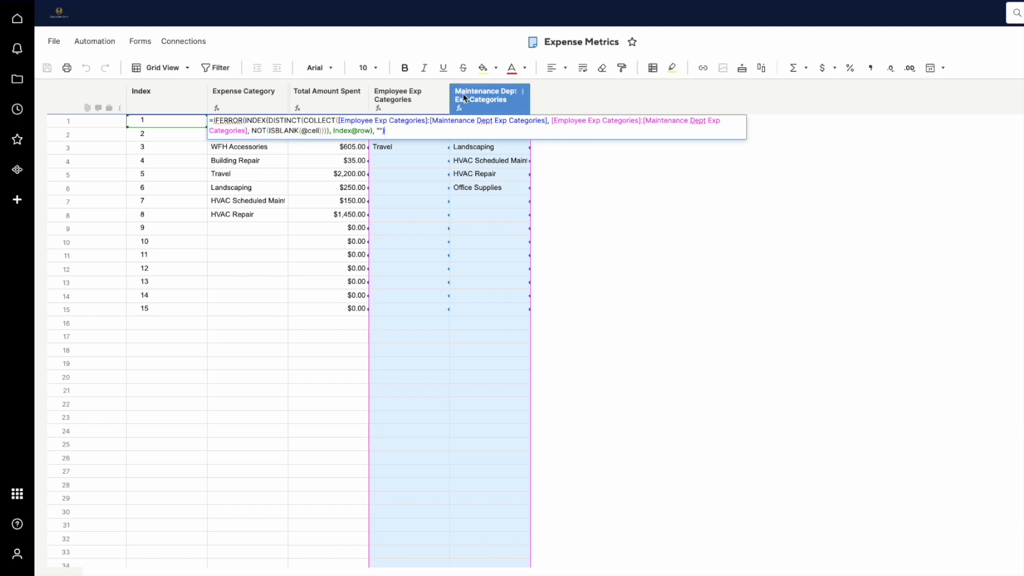
{"action": "mouse_move", "coordinate": [609, 131]}
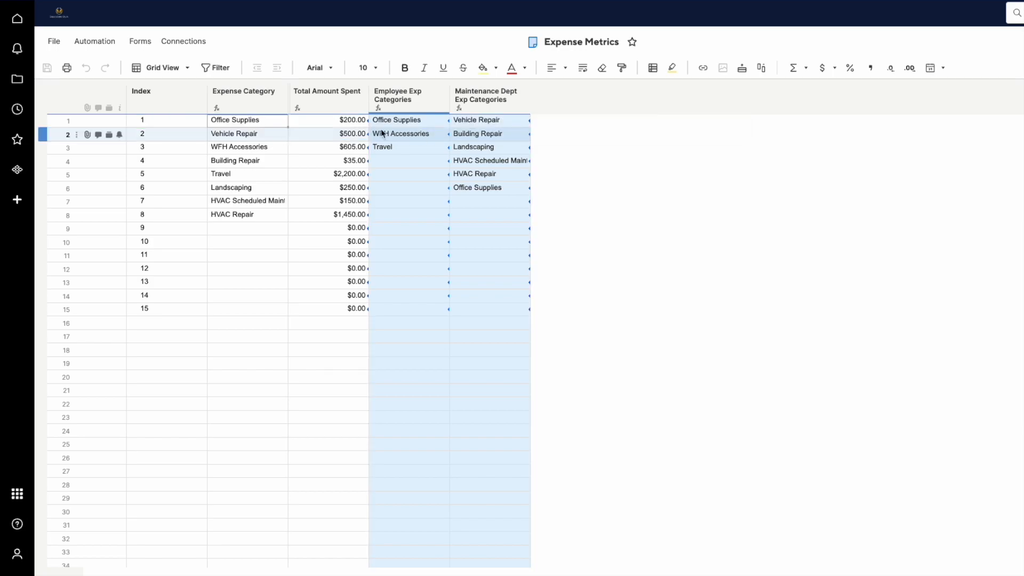
Add a Category column with the plain DISTINCT formula, which leaves row 7 blank.
{"action": "right_click", "coordinate": [247, 91]}
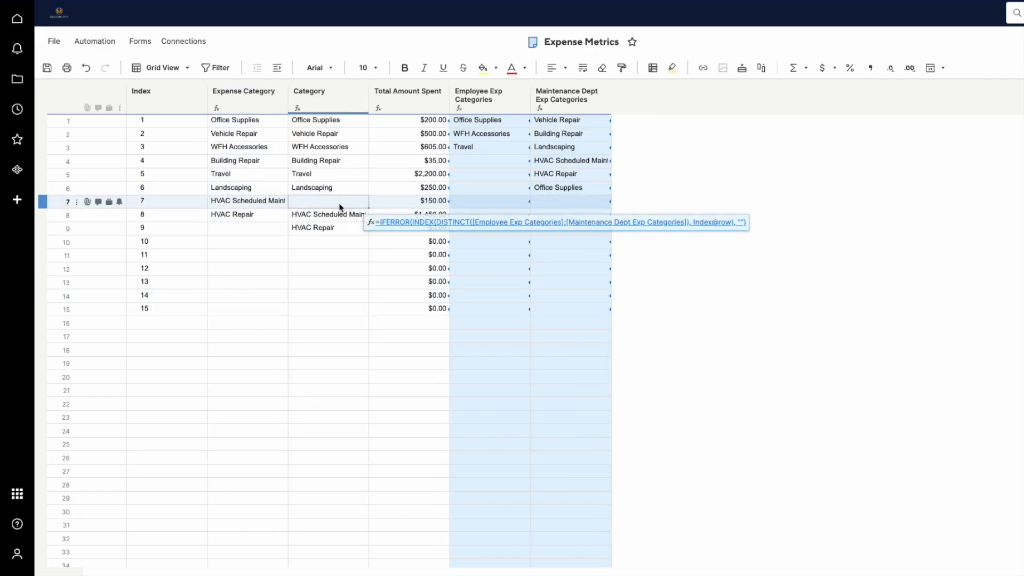
{"action": "left_click", "coordinate": [489, 161]}
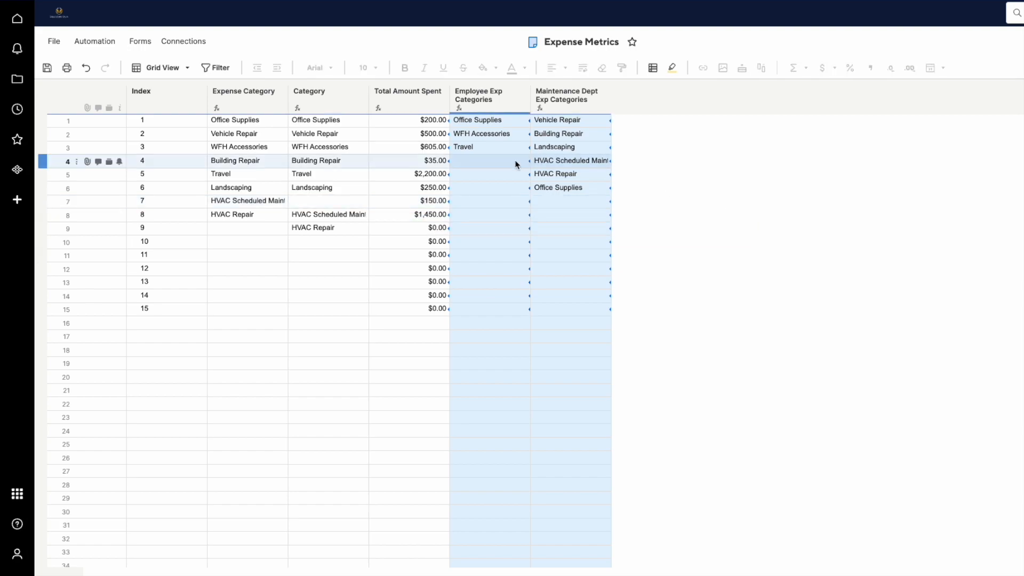
{"action": "mouse_move", "coordinate": [477, 167]}
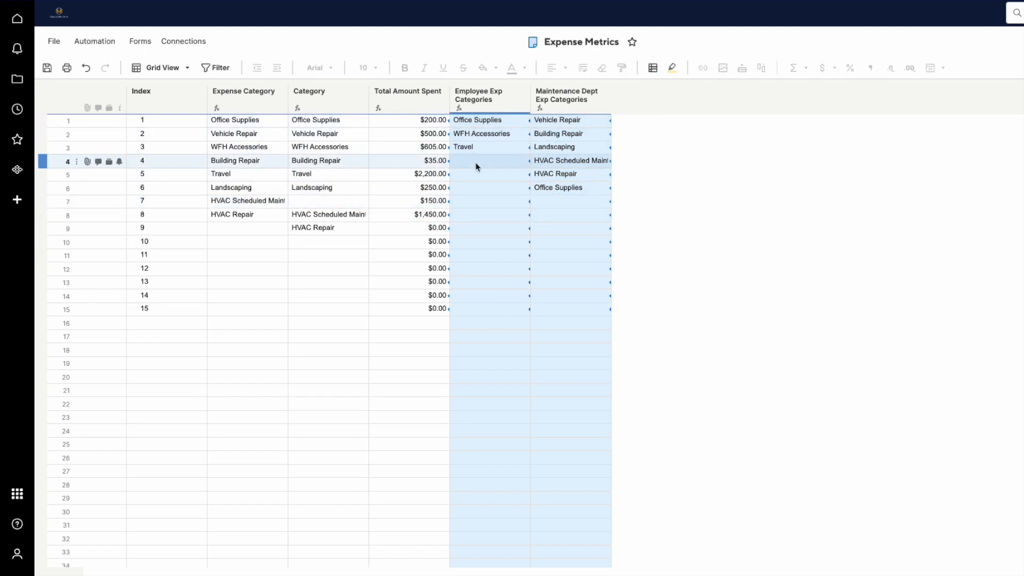
{"action": "mouse_move", "coordinate": [467, 166]}
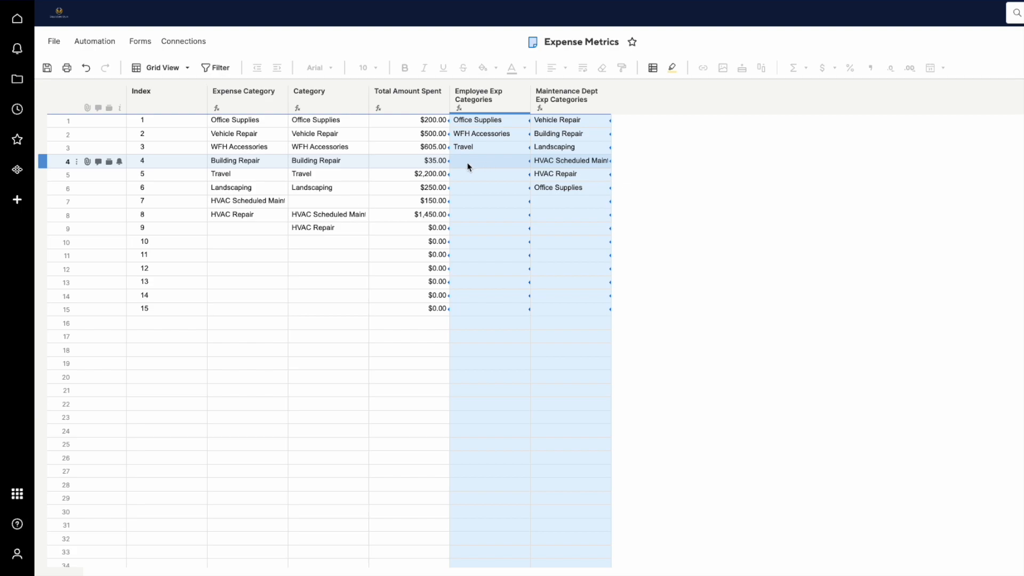
{"action": "left_click", "coordinate": [344, 201]}
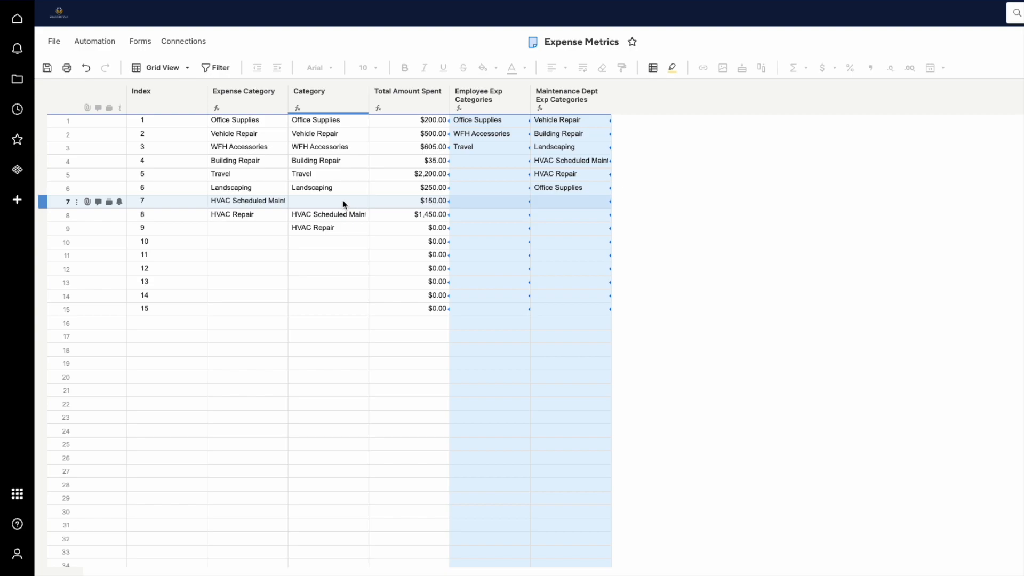
Compare Expense Category cells: the first value, empty row 9, and Office Supplies.
{"action": "left_click", "coordinate": [247, 95]}
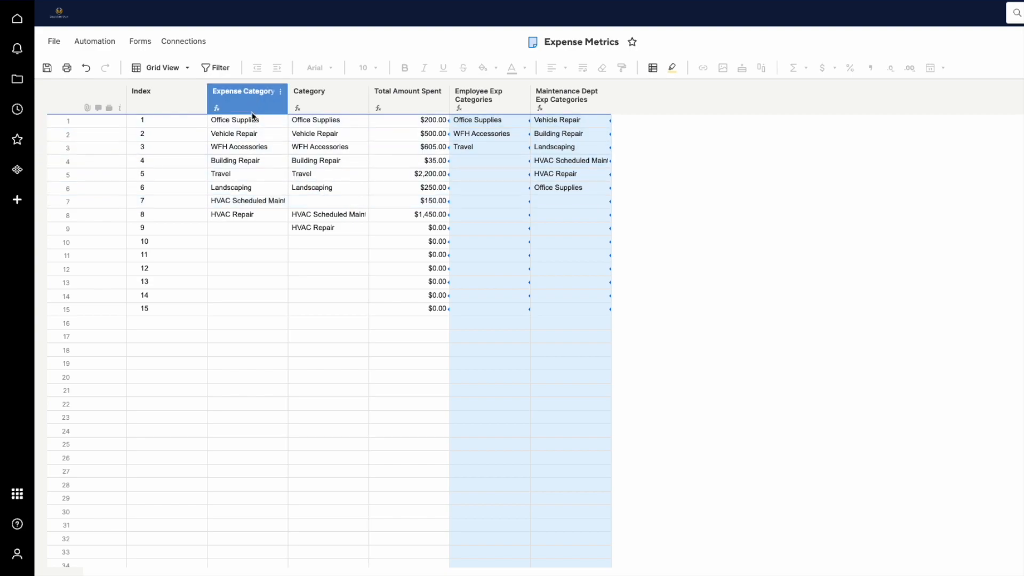
{"action": "left_click", "coordinate": [235, 120]}
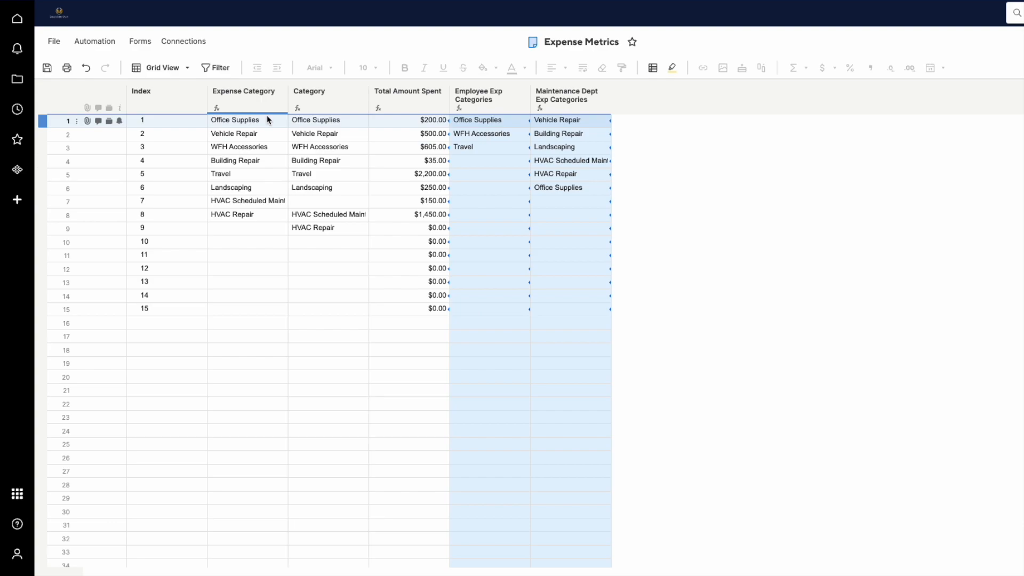
{"action": "left_click", "coordinate": [265, 227]}
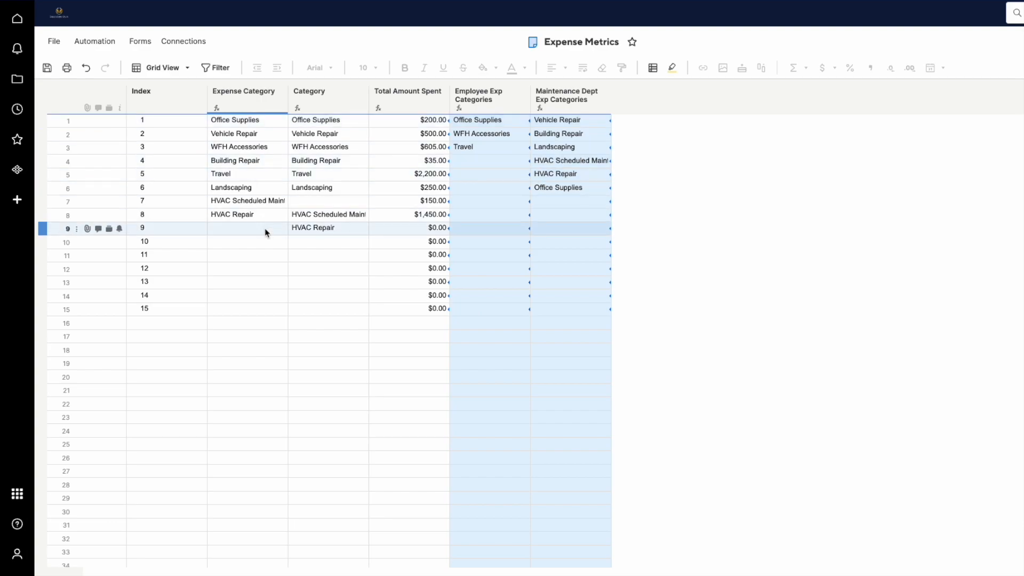
{"action": "left_click", "coordinate": [244, 95]}
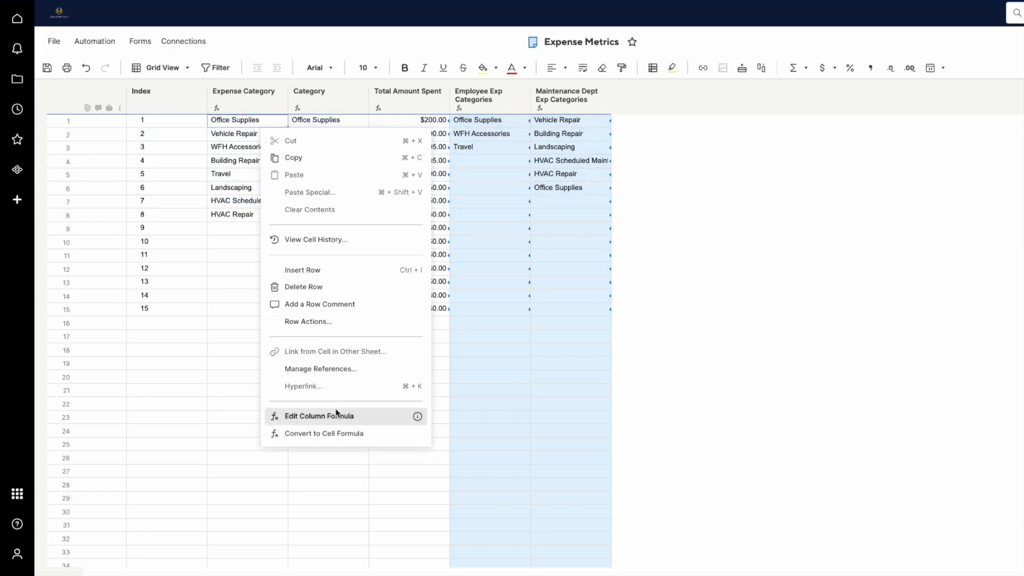
View the Expense Category column formula and close it unchanged.
{"action": "left_click", "coordinate": [319, 416]}
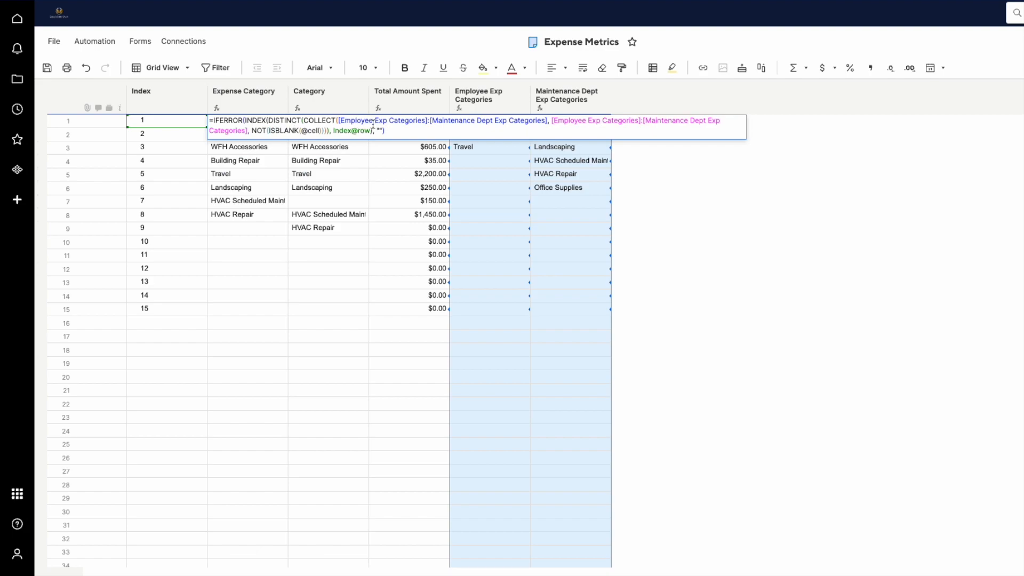
{"action": "key", "text": "Return"}
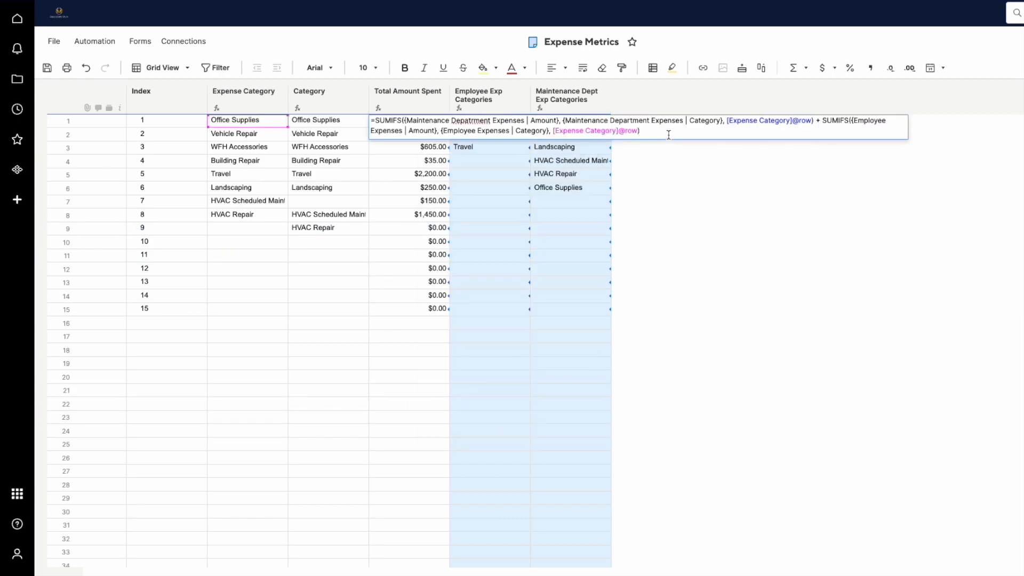
{"action": "mouse_move", "coordinate": [690, 134]}
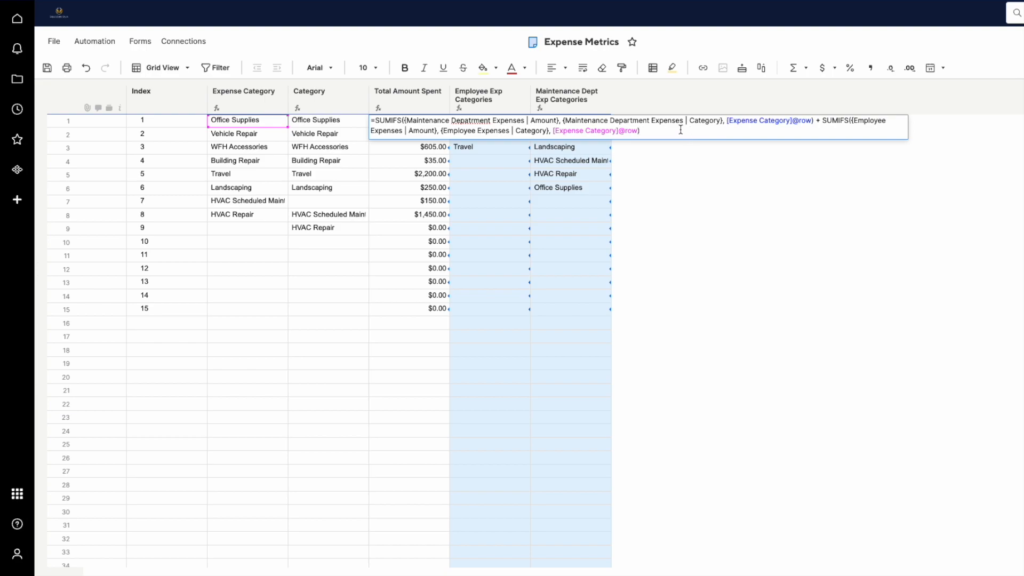
{"action": "mouse_move", "coordinate": [760, 127]}
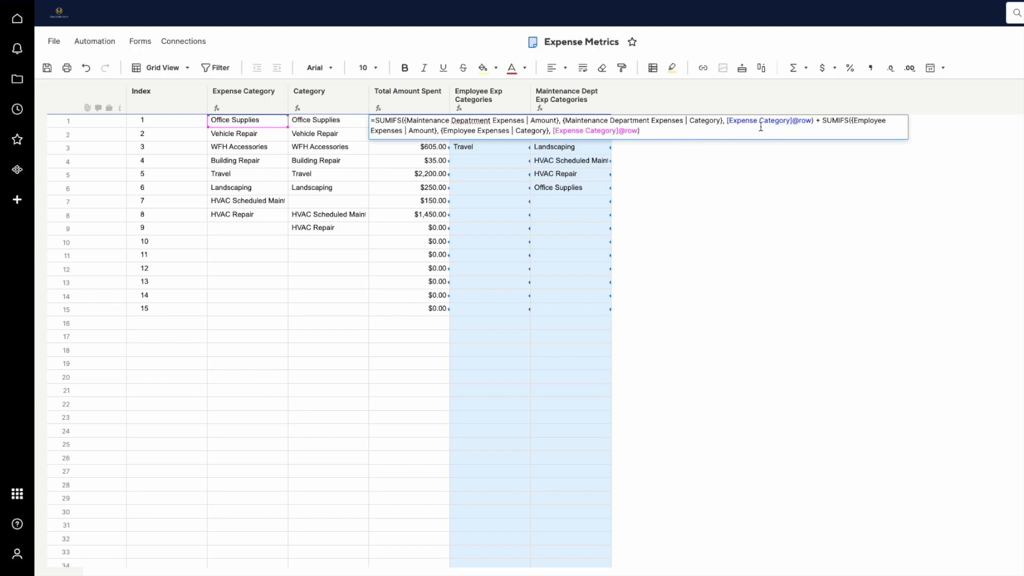